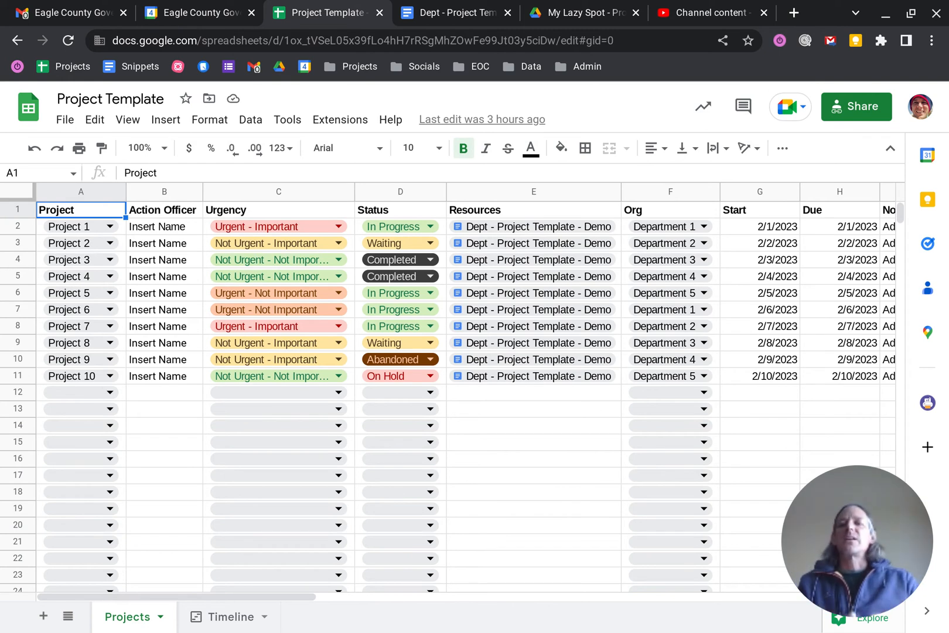
mouse_move(115, 249)
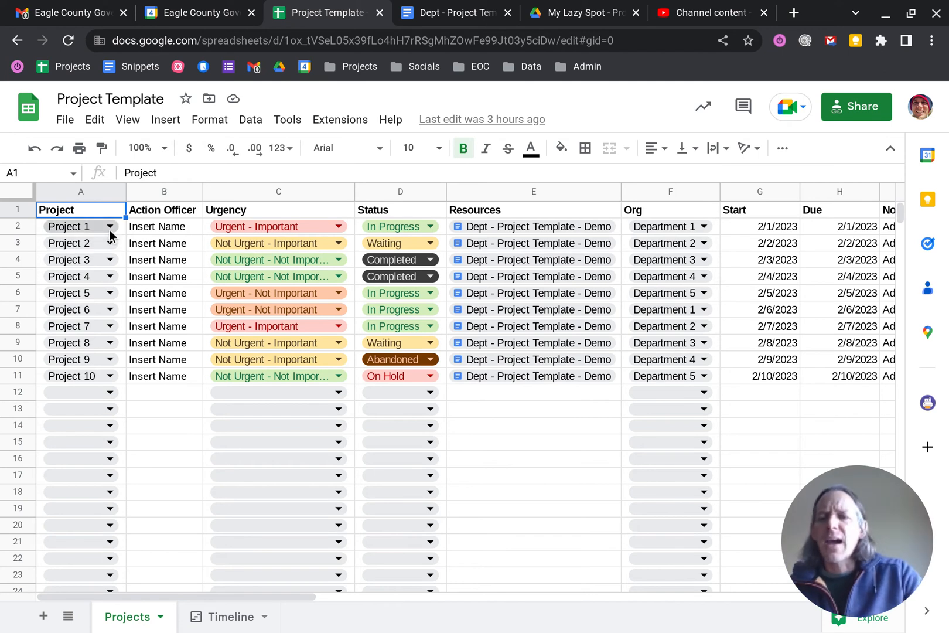
Step: Check Project 1's status options, preview the Resources chip, then switch to the linked template tab
left_click(110, 226)
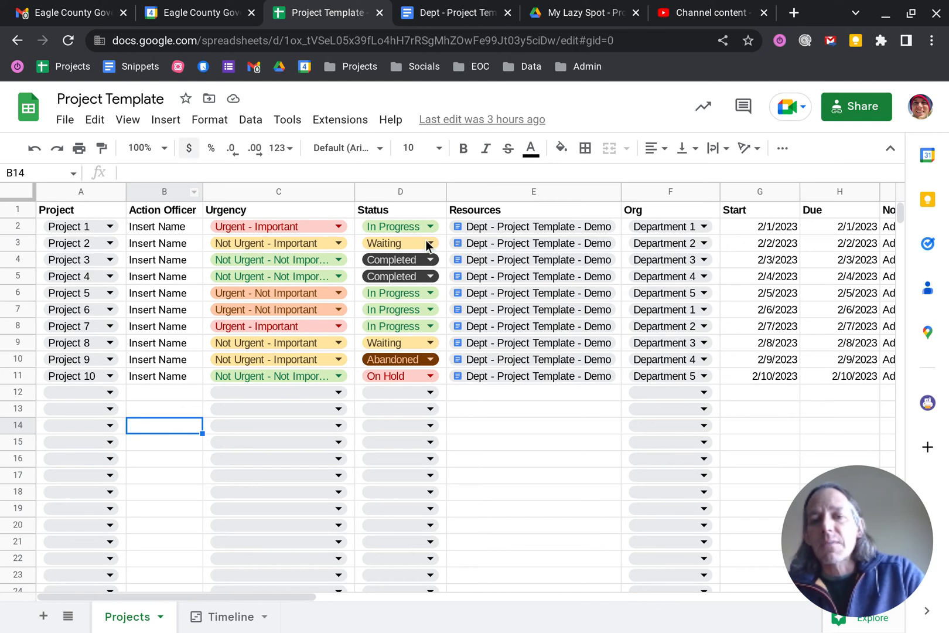
left_click(430, 226)
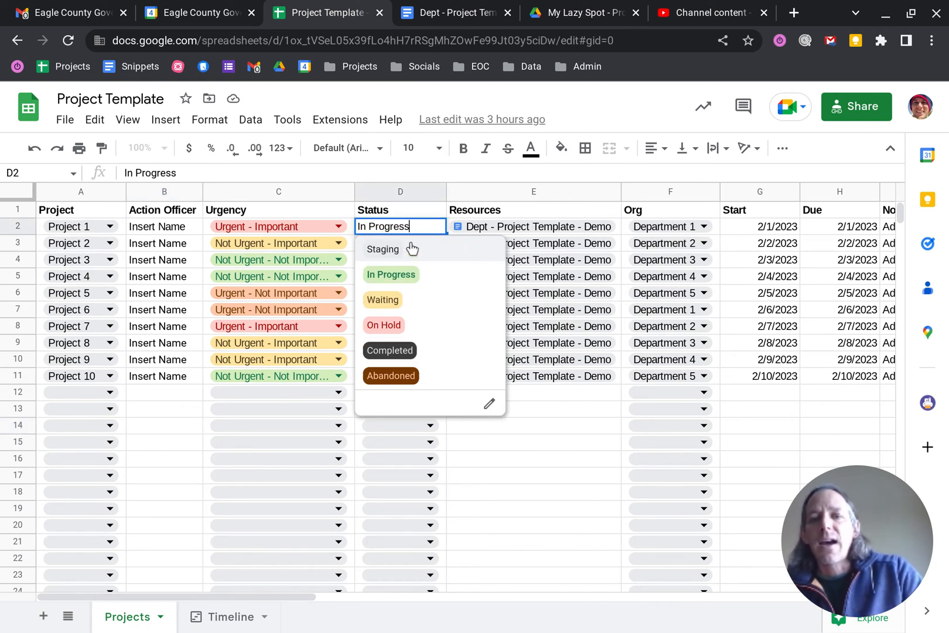
mouse_move(415, 259)
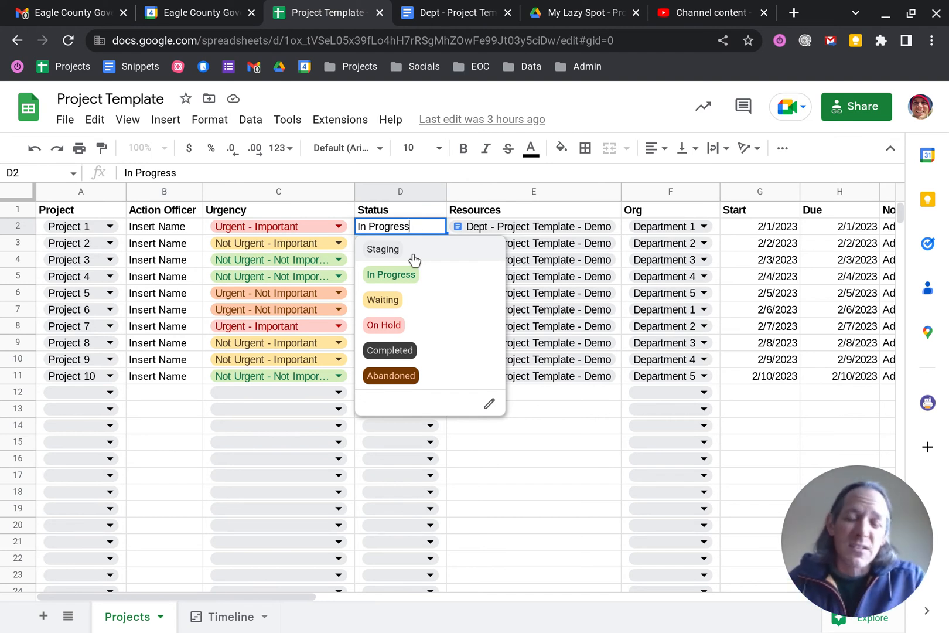
mouse_move(438, 226)
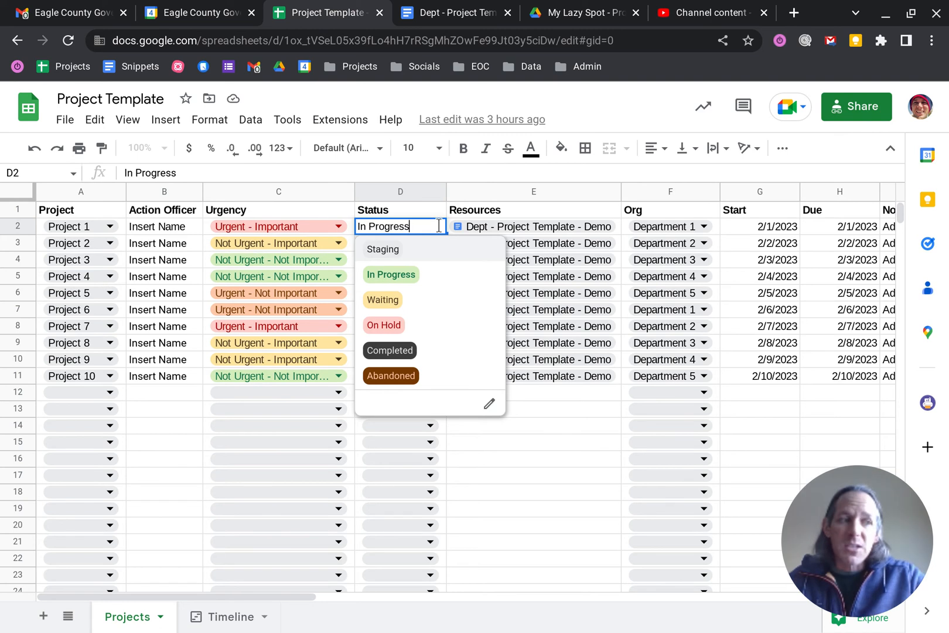
mouse_move(641, 148)
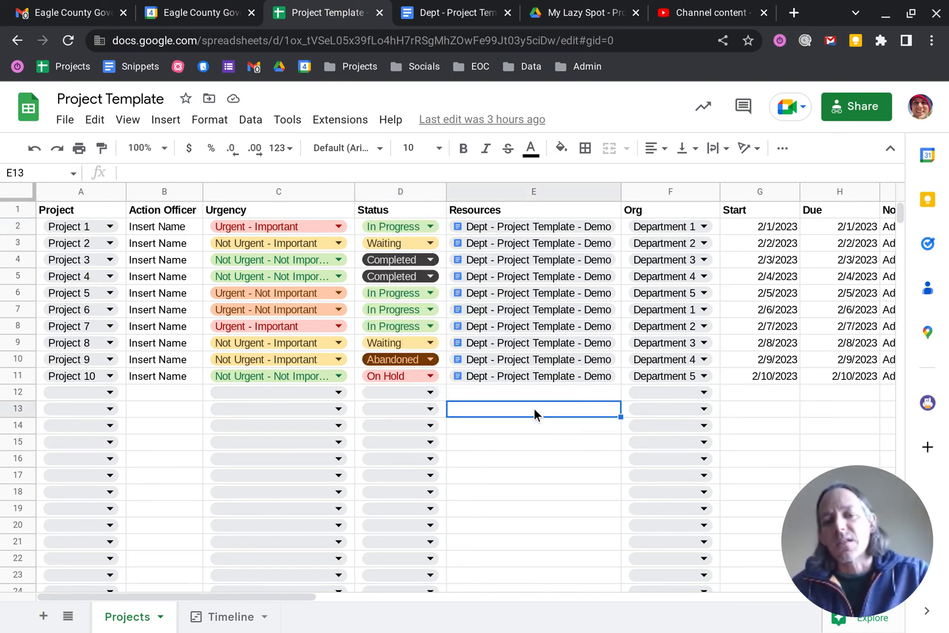
mouse_move(537, 309)
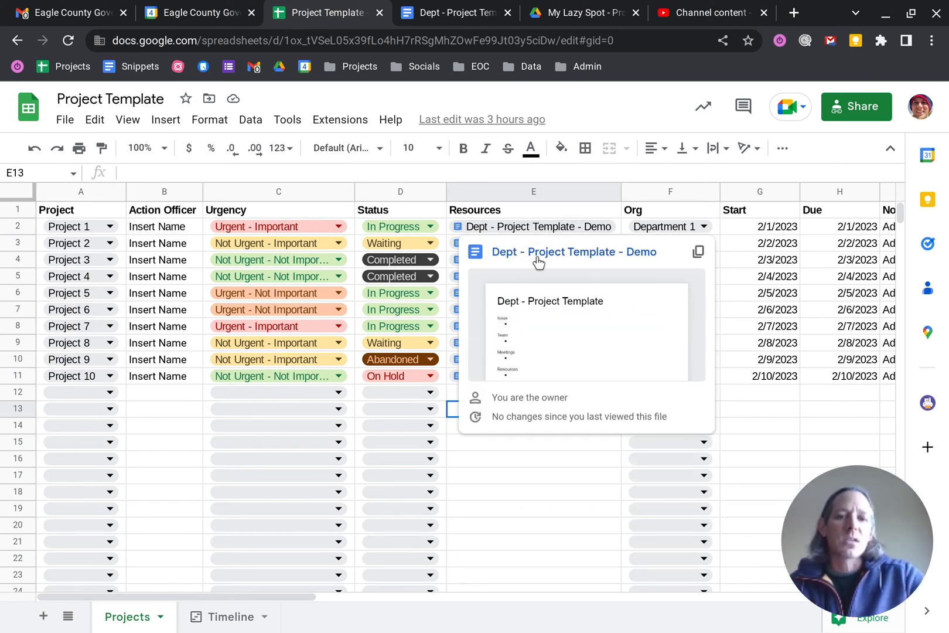
left_click(533, 407)
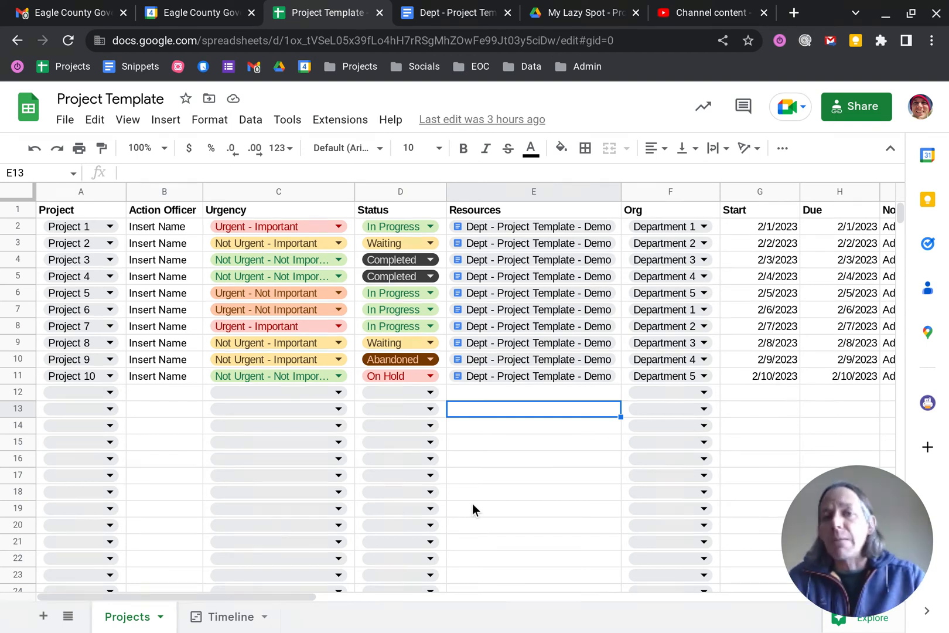
mouse_move(458, 13)
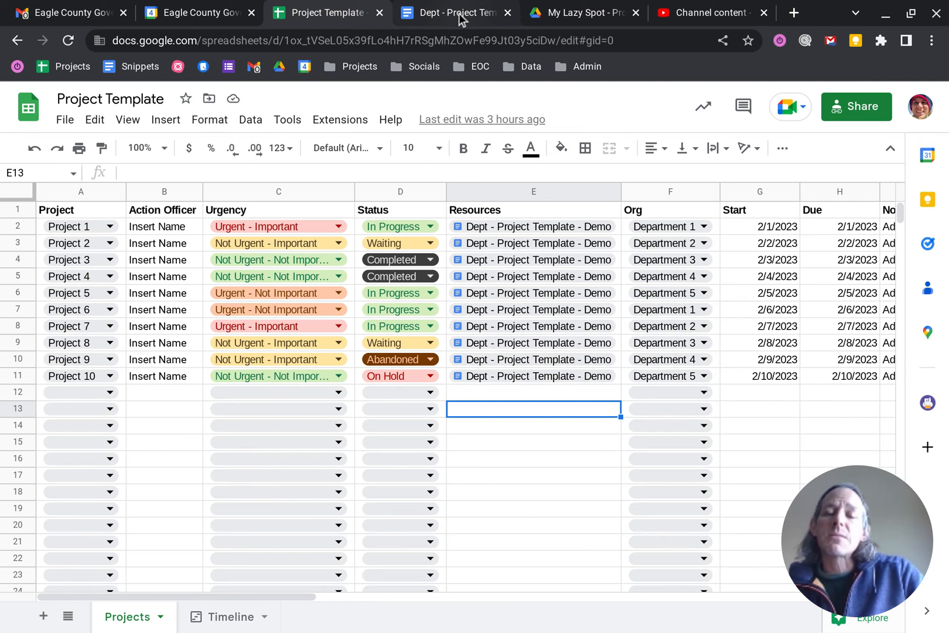
left_click(451, 12)
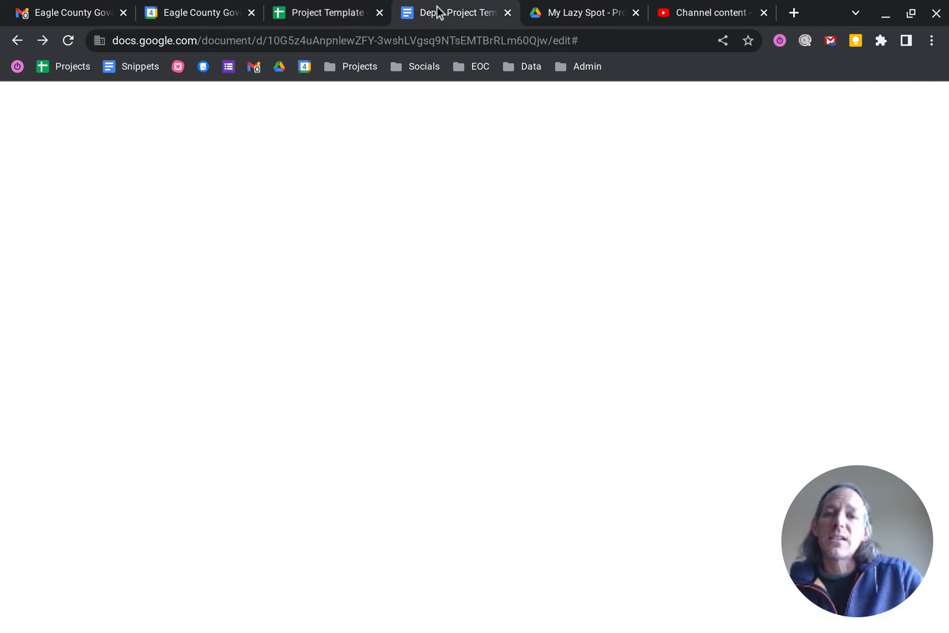
Step: Load the Dept - Project Template - Demo doc and move down to its Actions checklist
left_click(457, 12)
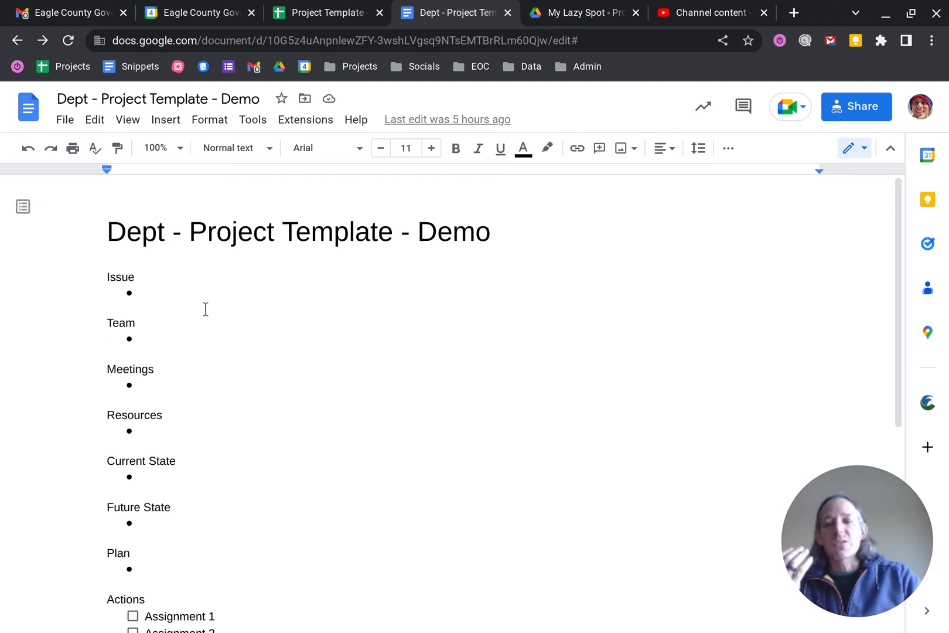
left_click(130, 551)
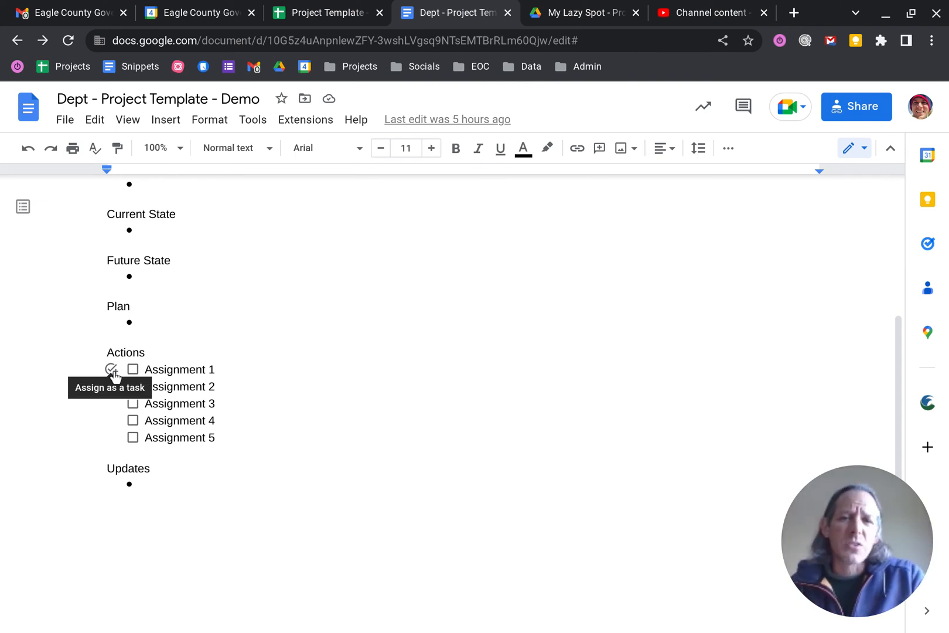
left_click(130, 306)
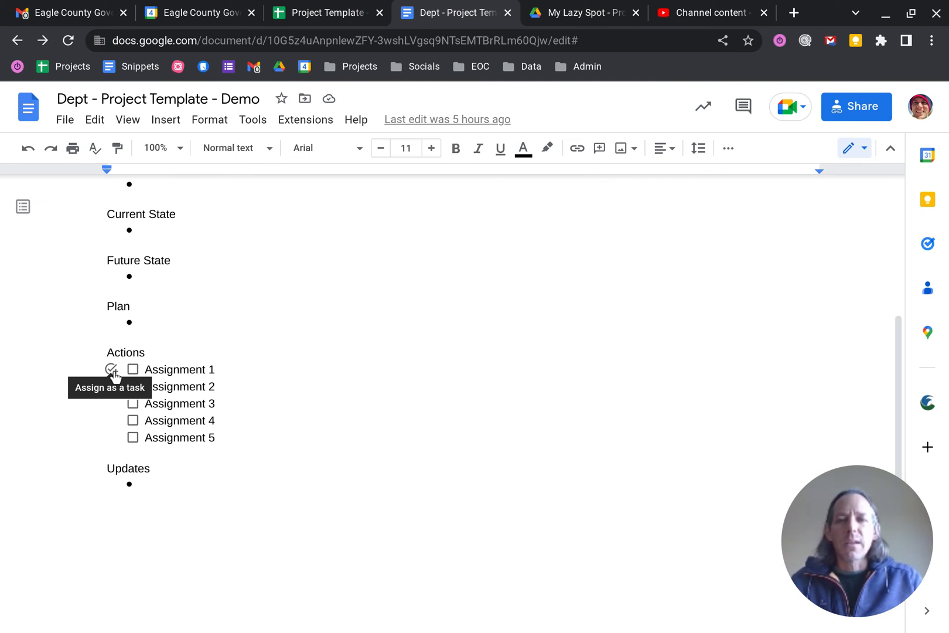
left_click(131, 305)
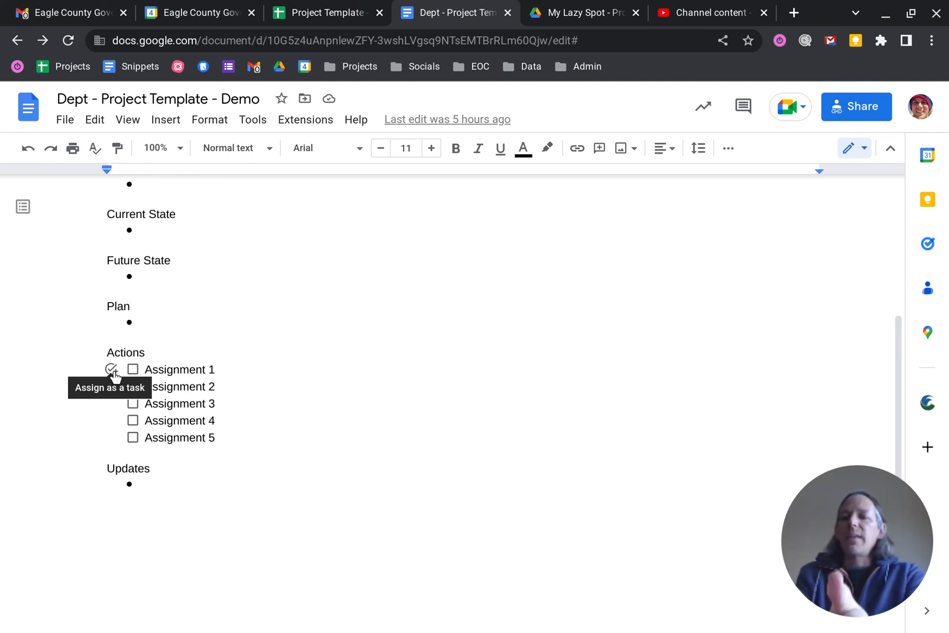
left_click(130, 306)
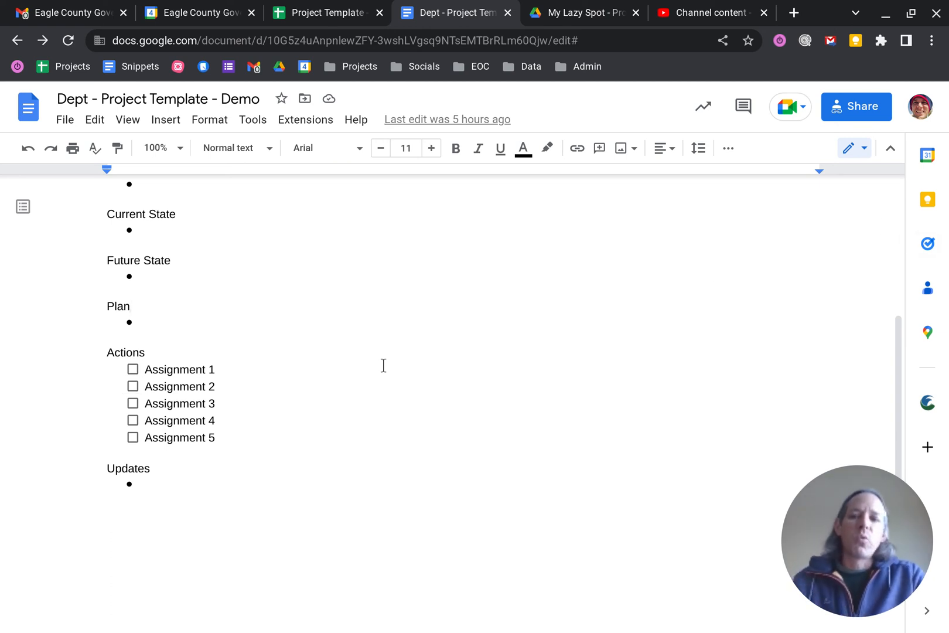
left_click(112, 370)
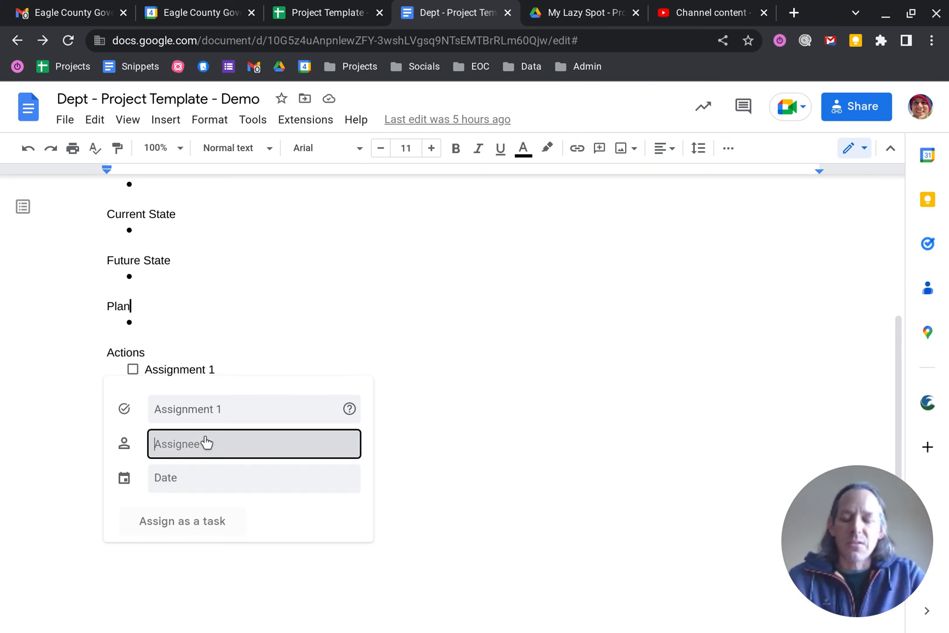
type("@")
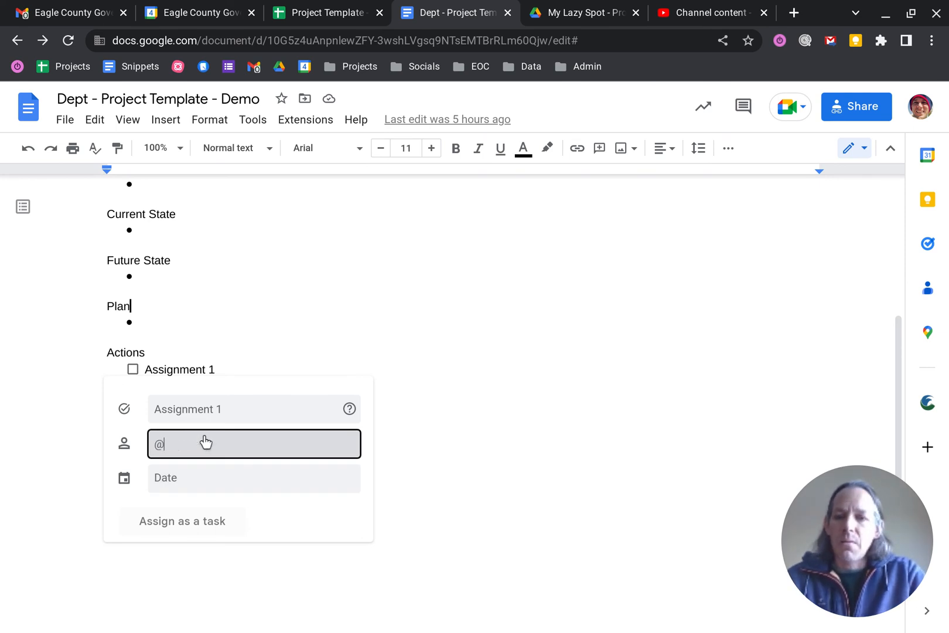
type("bra")
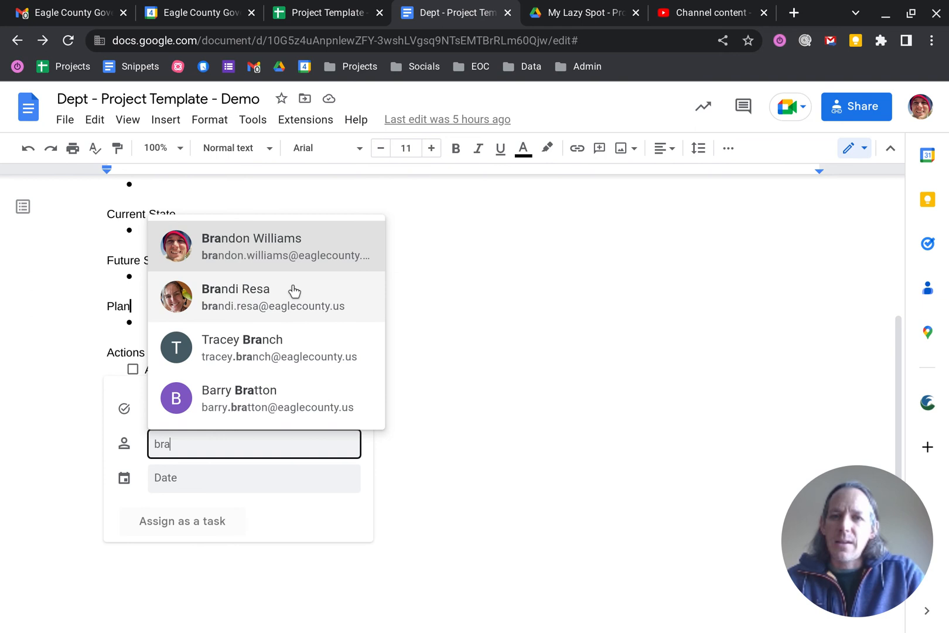
left_click(251, 246)
type("January 5, 2023")
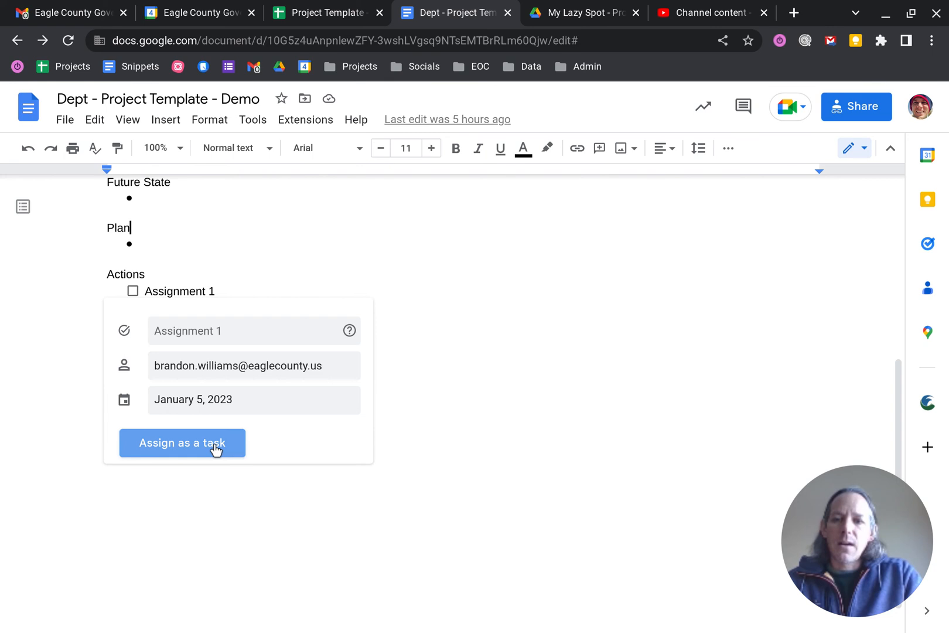
left_click(181, 443)
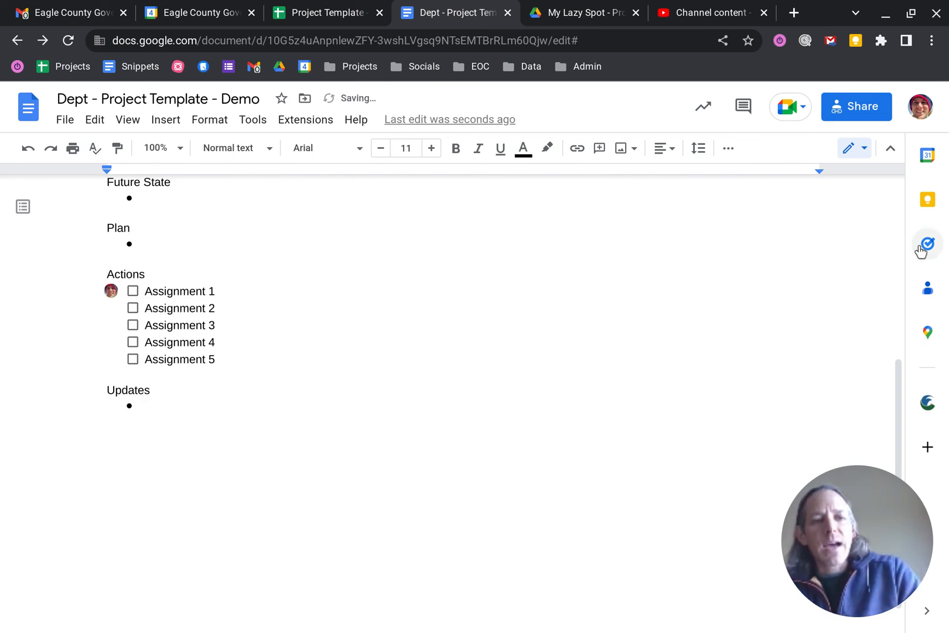
left_click(926, 244)
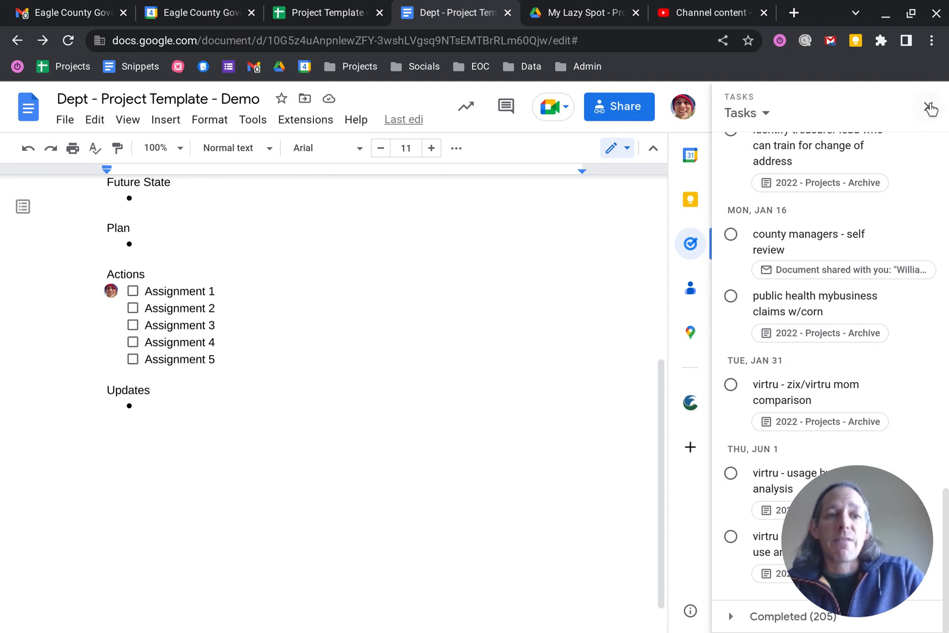
left_click(930, 108)
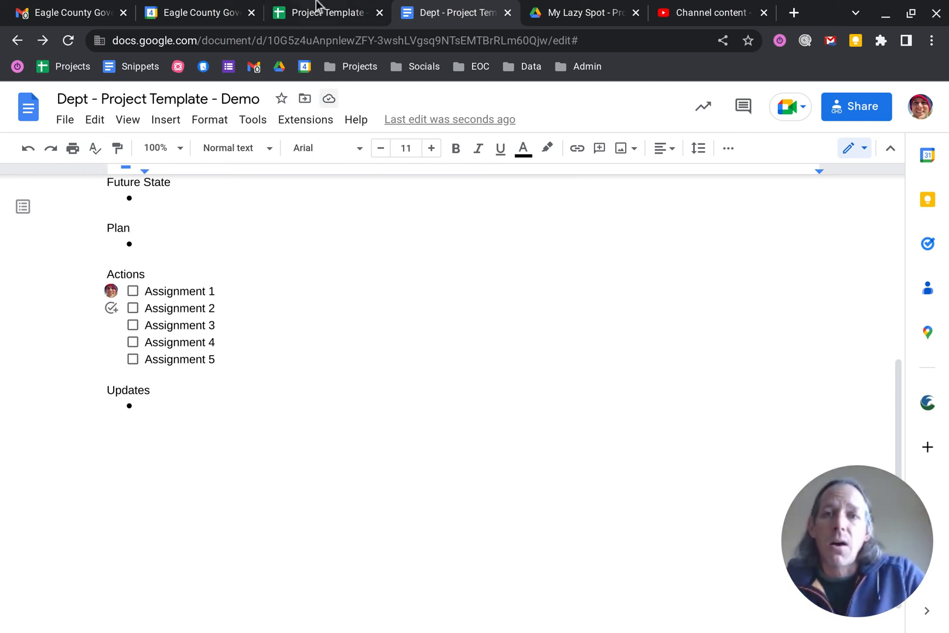
Step: Return to the Project Template sheet, view Project 1's department options and close the extra doc tab
left_click(327, 12)
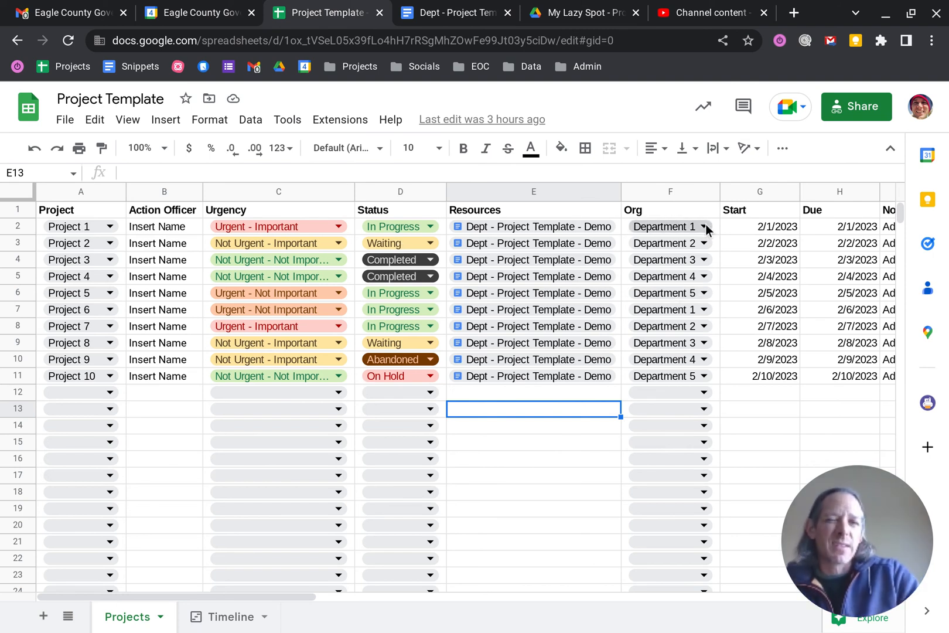
left_click(702, 226)
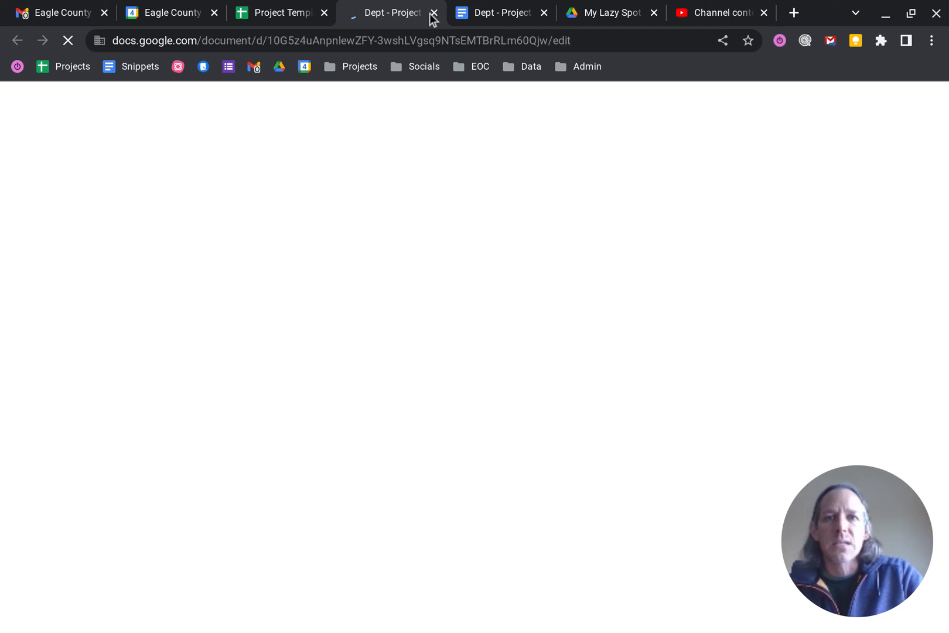
left_click(279, 11)
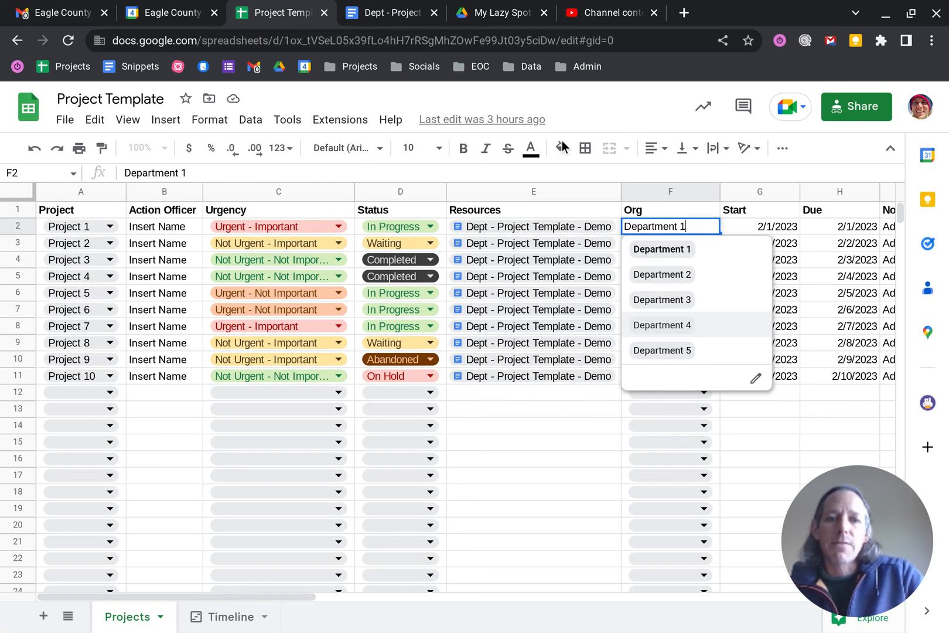
left_click(759, 424)
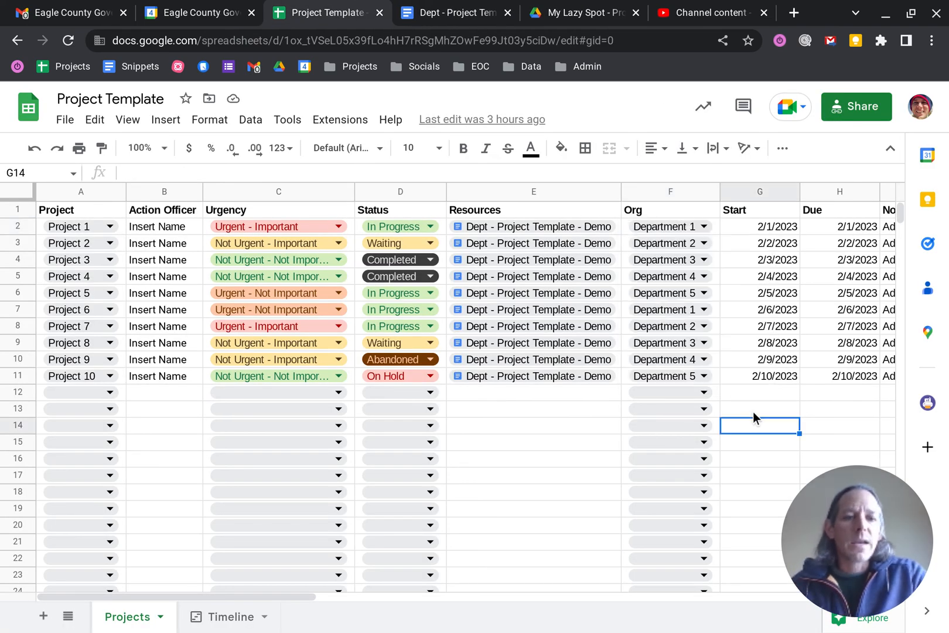
scroll("right", 3)
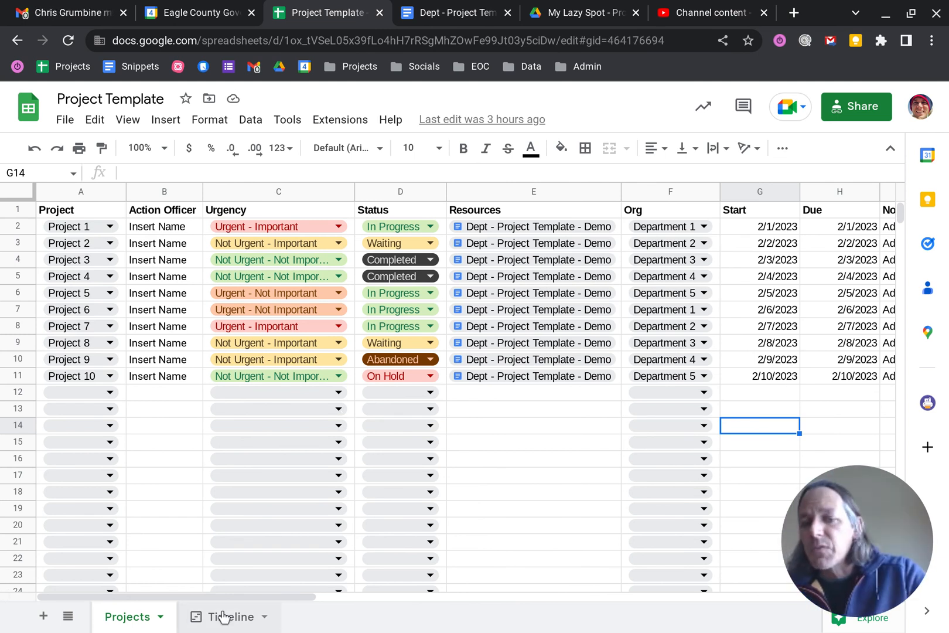
Step: Show the Timeline sheet with project cards across early February 2023 grouped by department
left_click(227, 616)
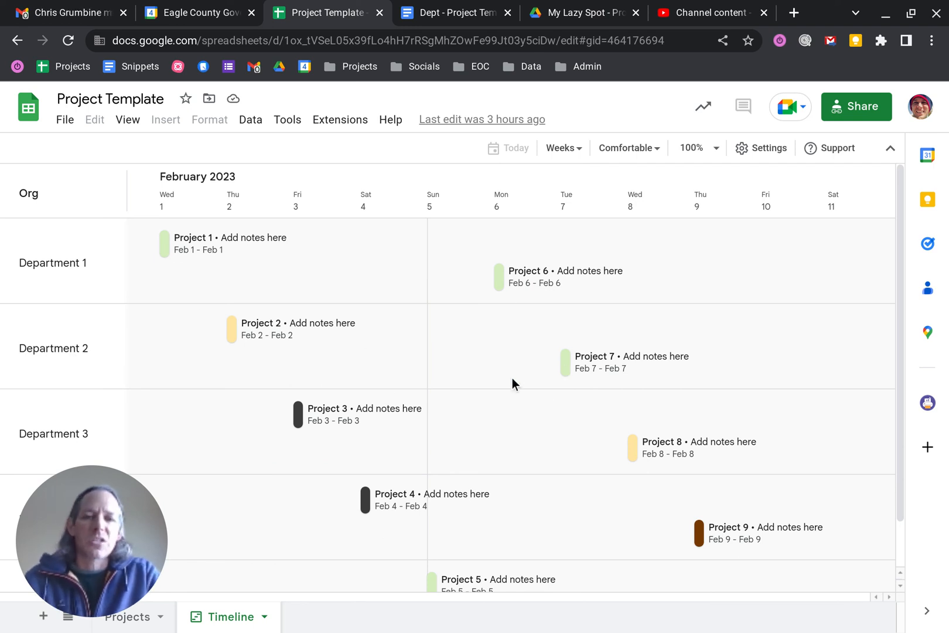
mouse_move(551, 267)
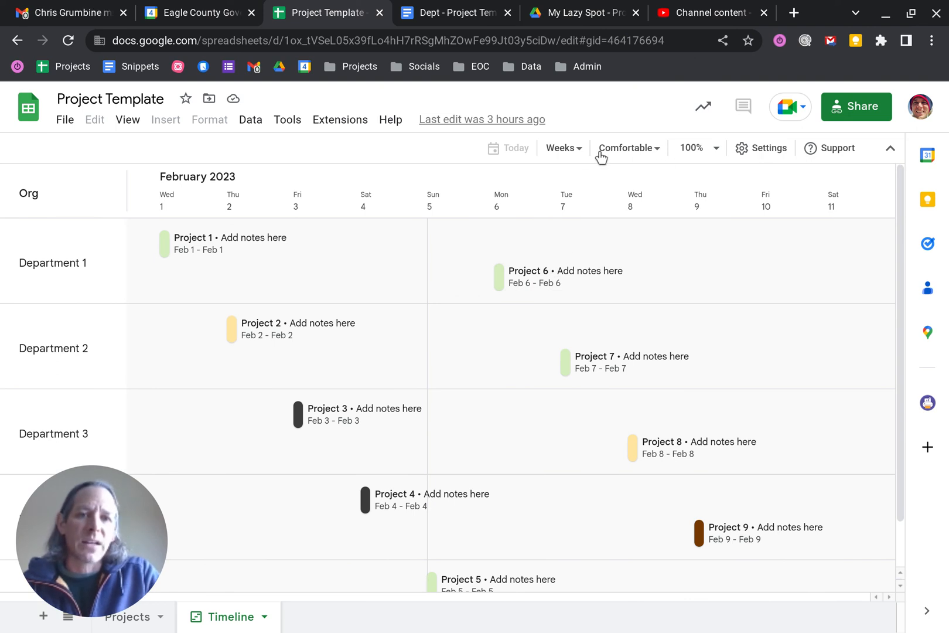
left_click(562, 147)
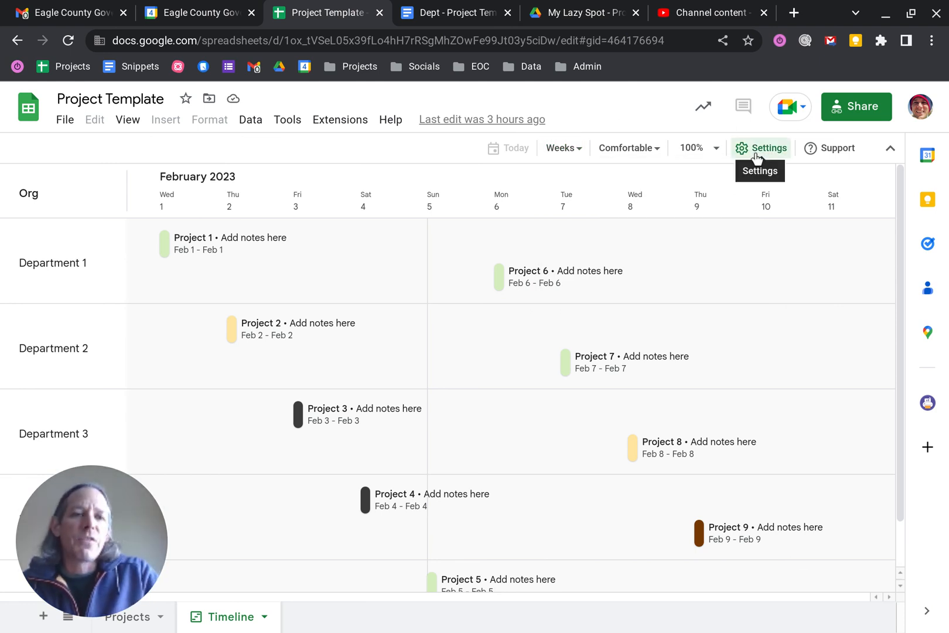
Step: Review timeline settings mapping Start, Due, Project, Status, Notes, Org and Action Officer, then return to Projects
left_click(760, 148)
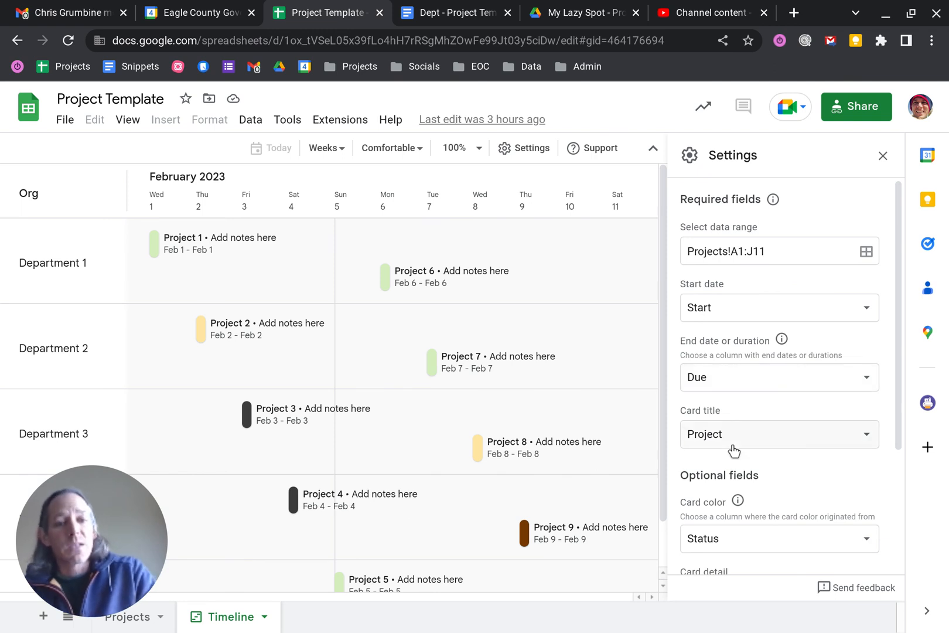
scroll("down", 3)
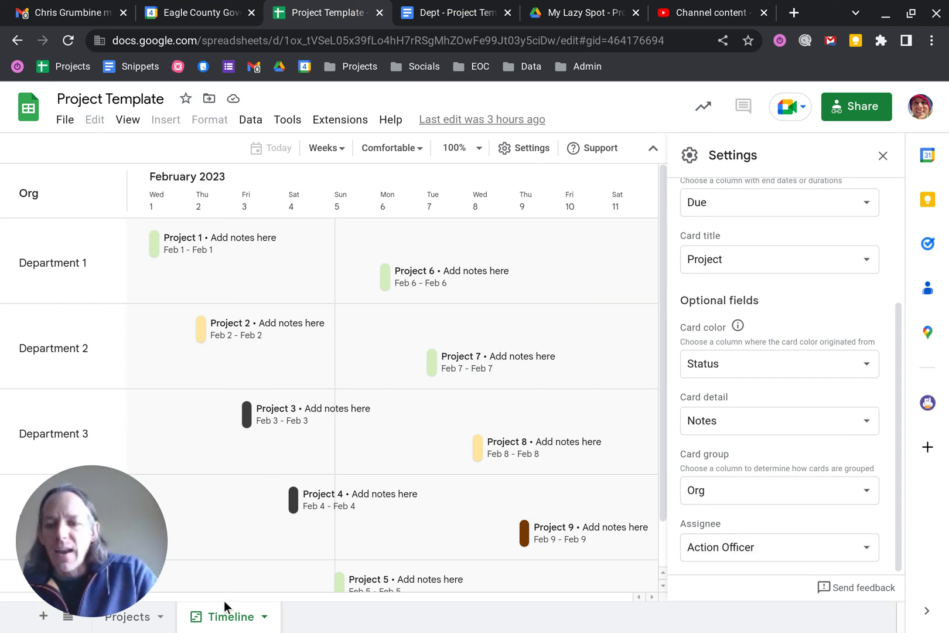
left_click(126, 617)
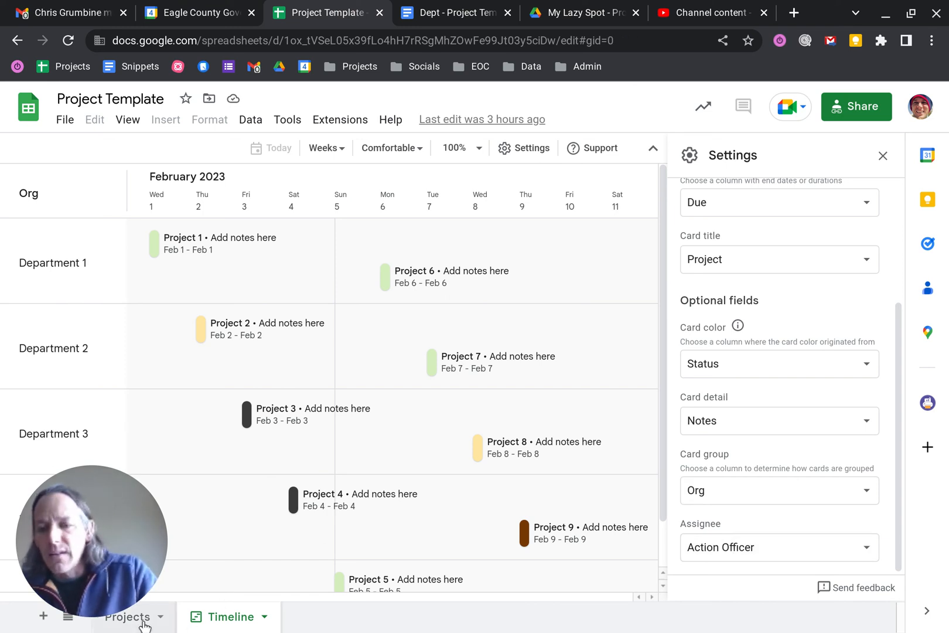
left_click(126, 616)
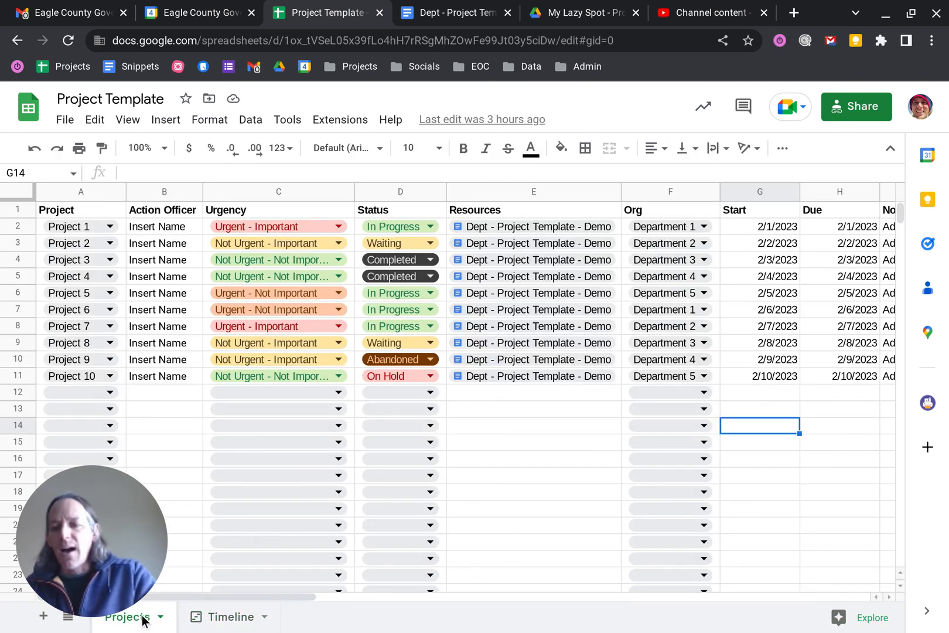